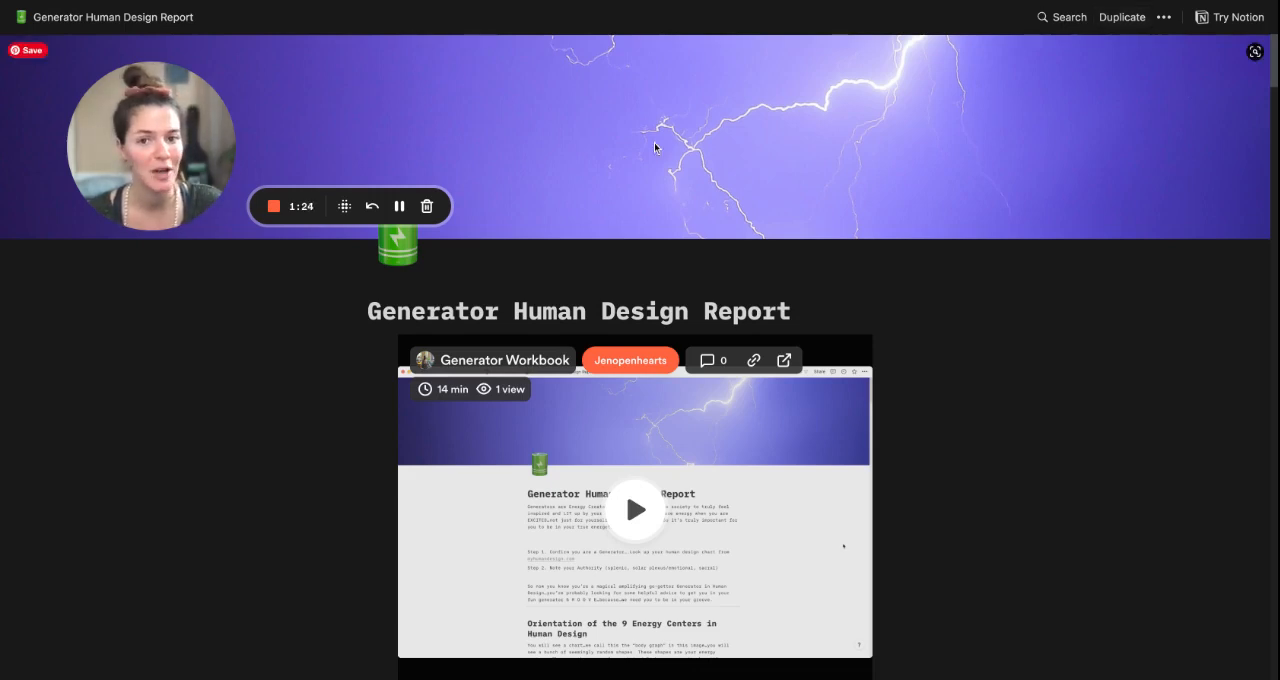
pyautogui.moveTo(492, 210)
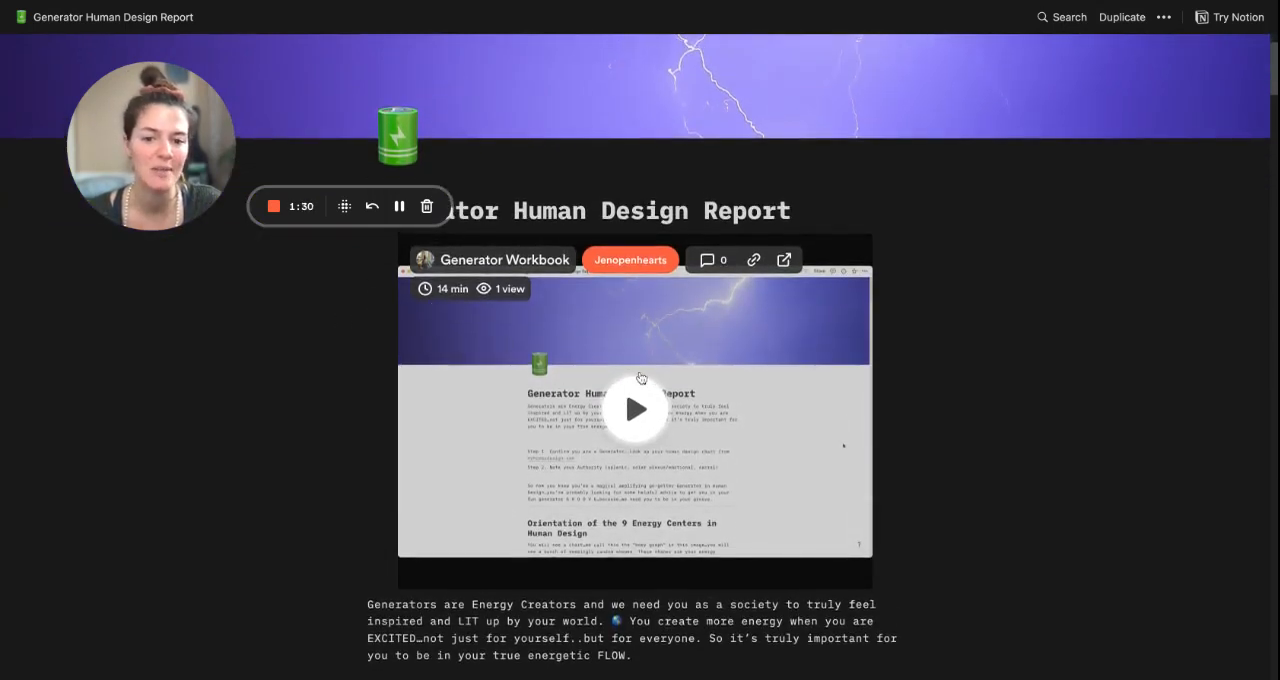
pyautogui.moveTo(700, 352)
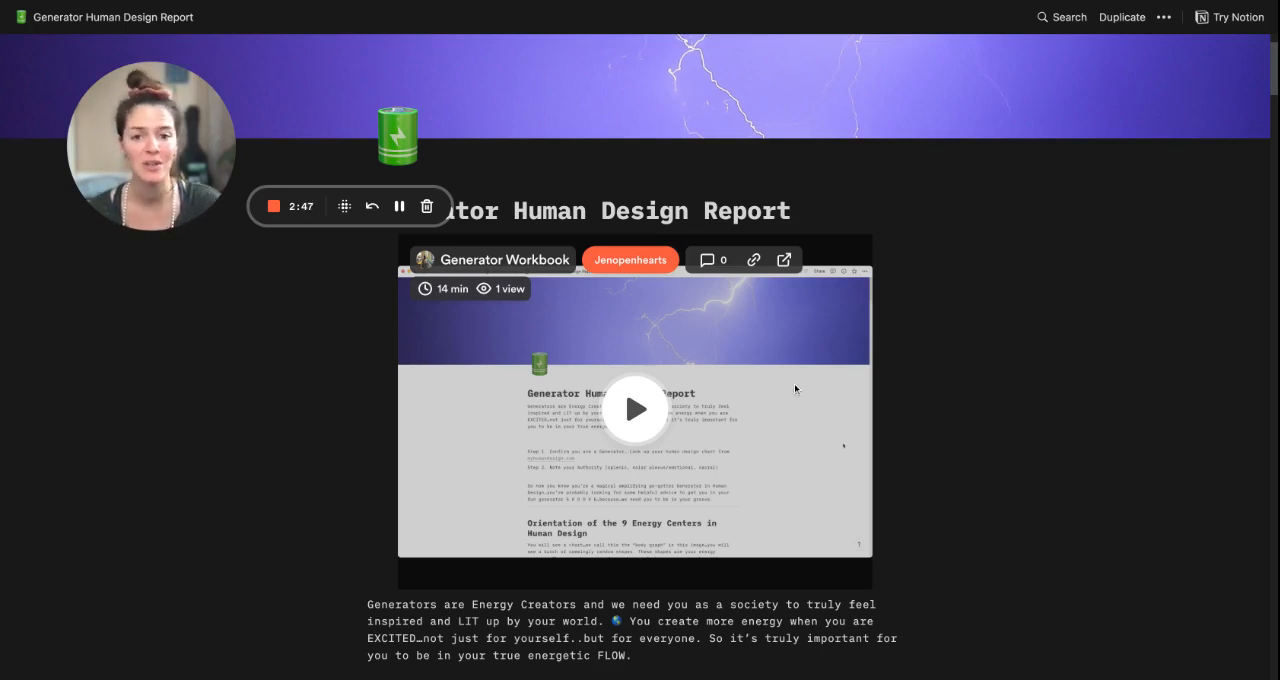
pyautogui.moveTo(968, 344)
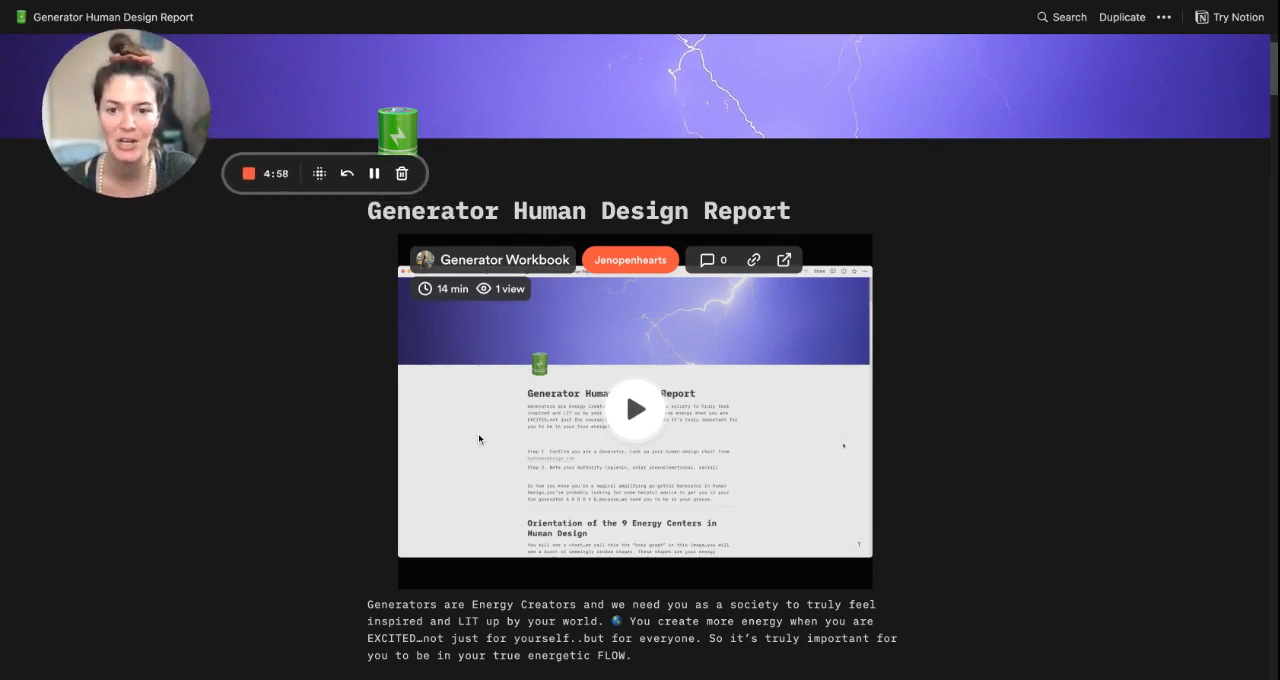
pyautogui.scroll(-3)
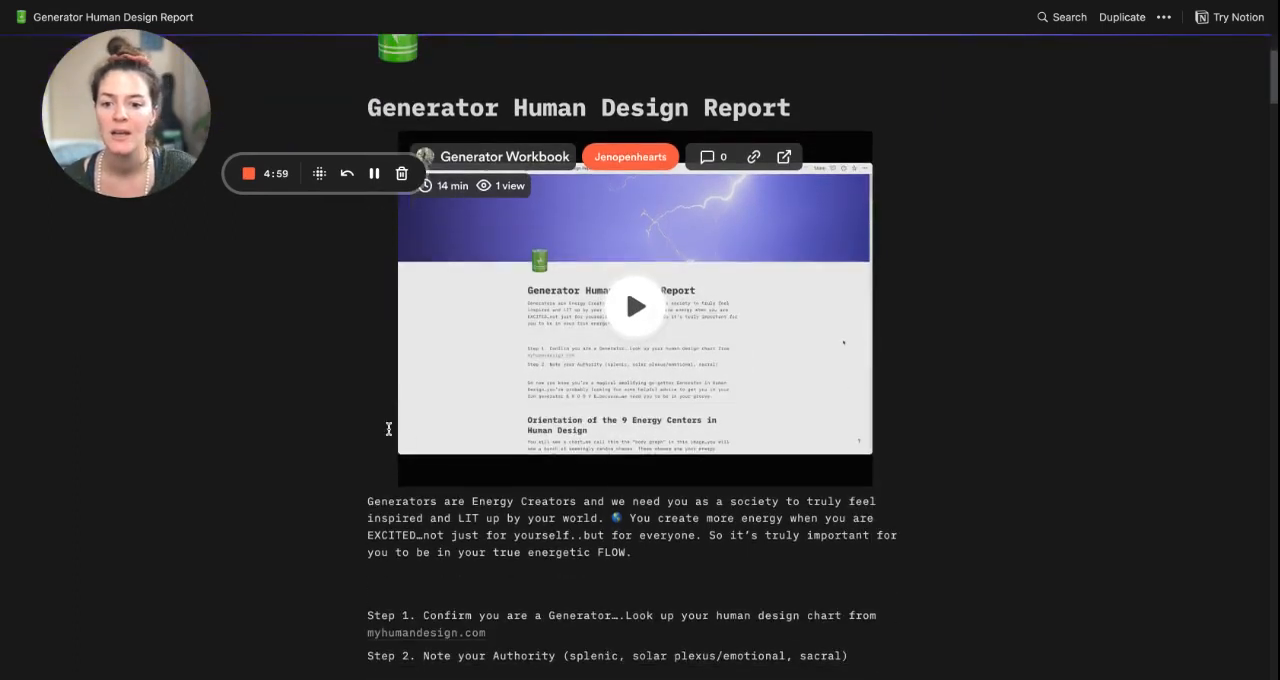
pyautogui.scroll(-3)
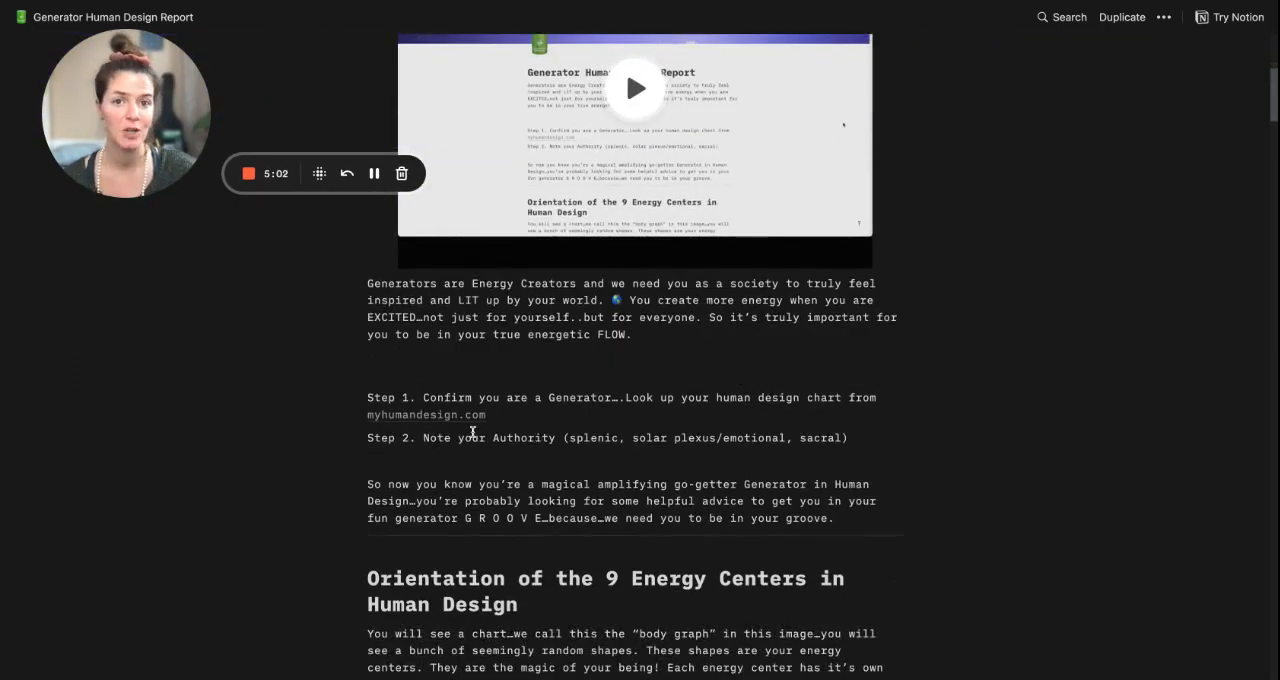